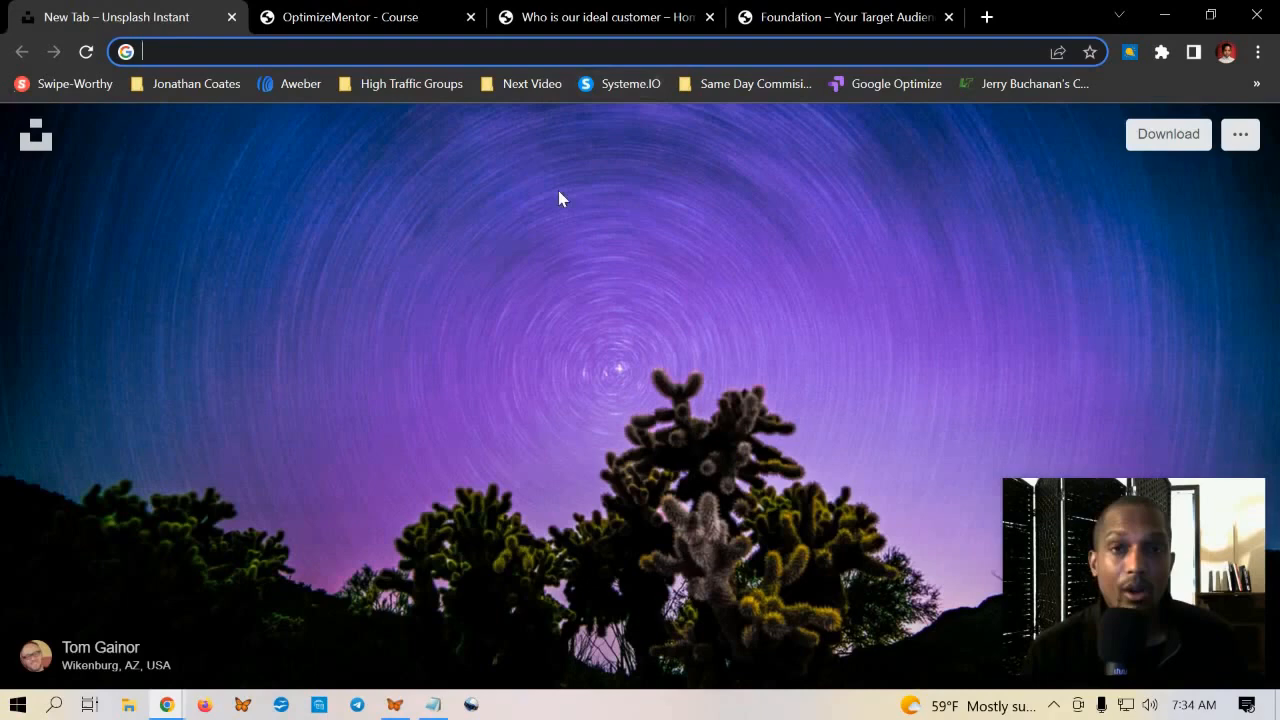
- Show the Home Business Blueprint site's WordPress admin Dashboard
{"action": "left_click", "coordinate": [367, 17]}
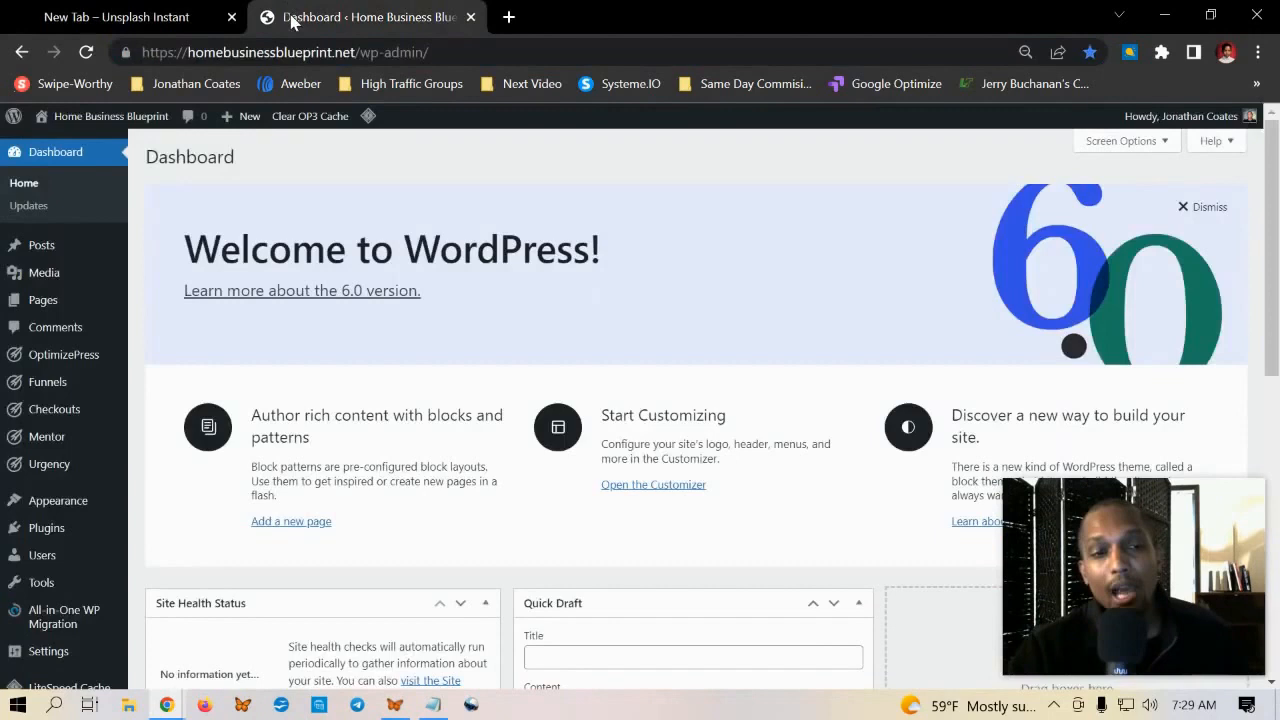
{"action": "mouse_move", "coordinate": [186, 350]}
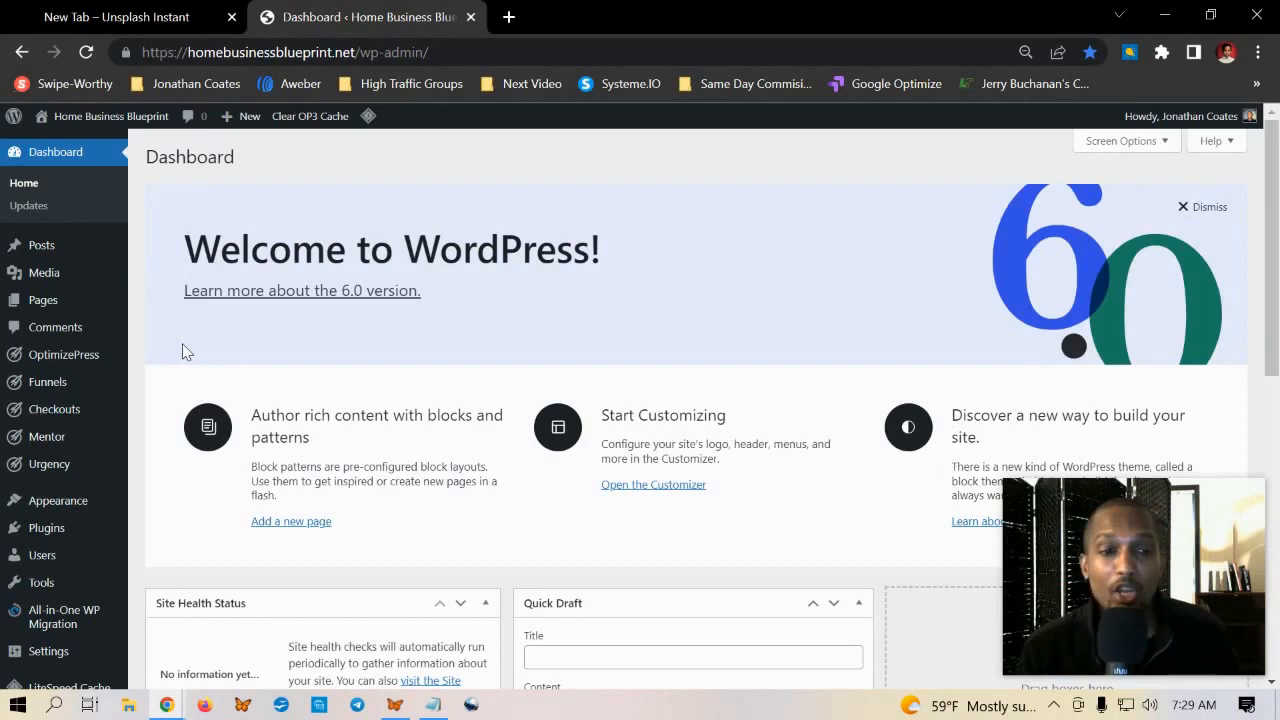
{"action": "mouse_move", "coordinate": [295, 323]}
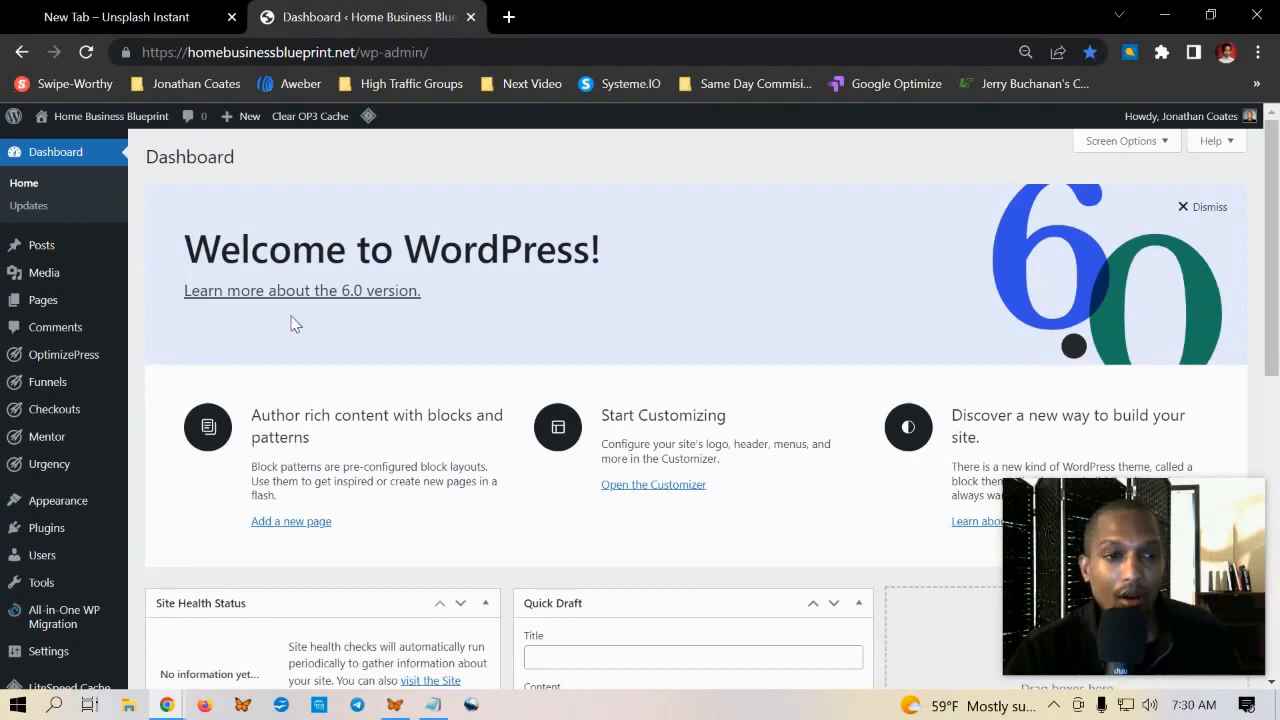
- Go from the OptimizePress overview to the Mentor Dashboard with membership stats
{"action": "left_click", "coordinate": [63, 354]}
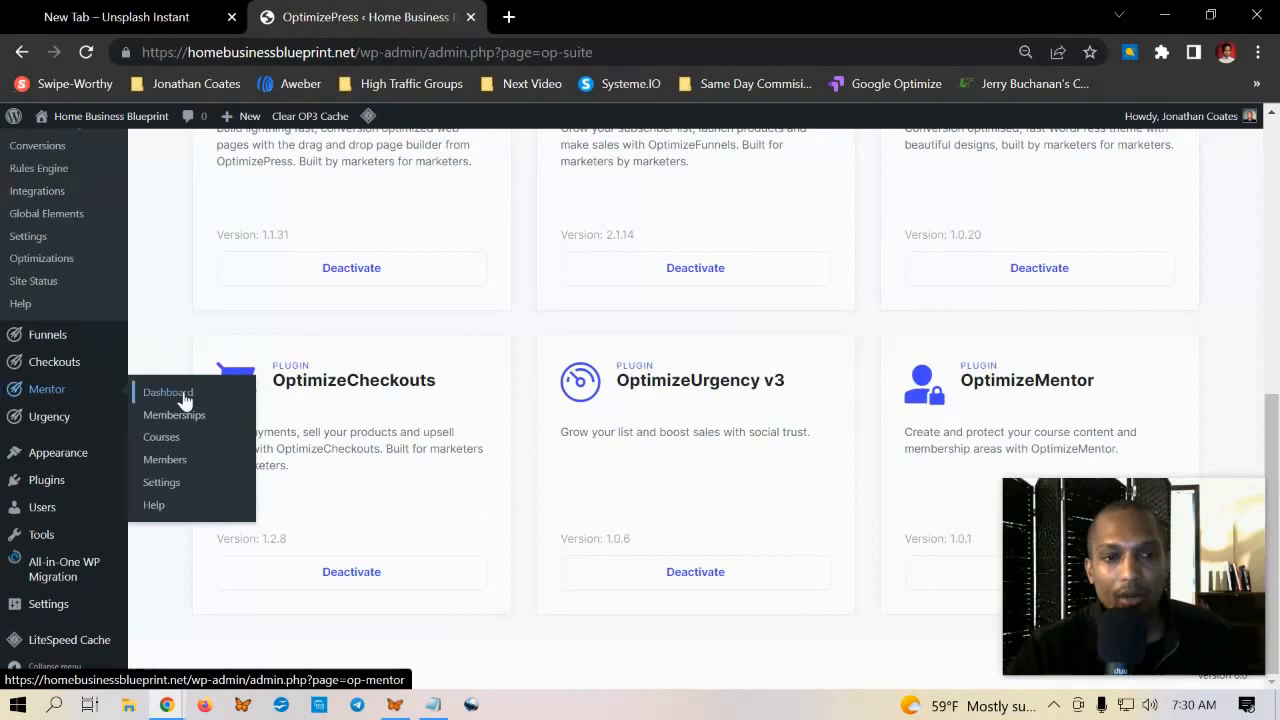
{"action": "left_click", "coordinate": [168, 392]}
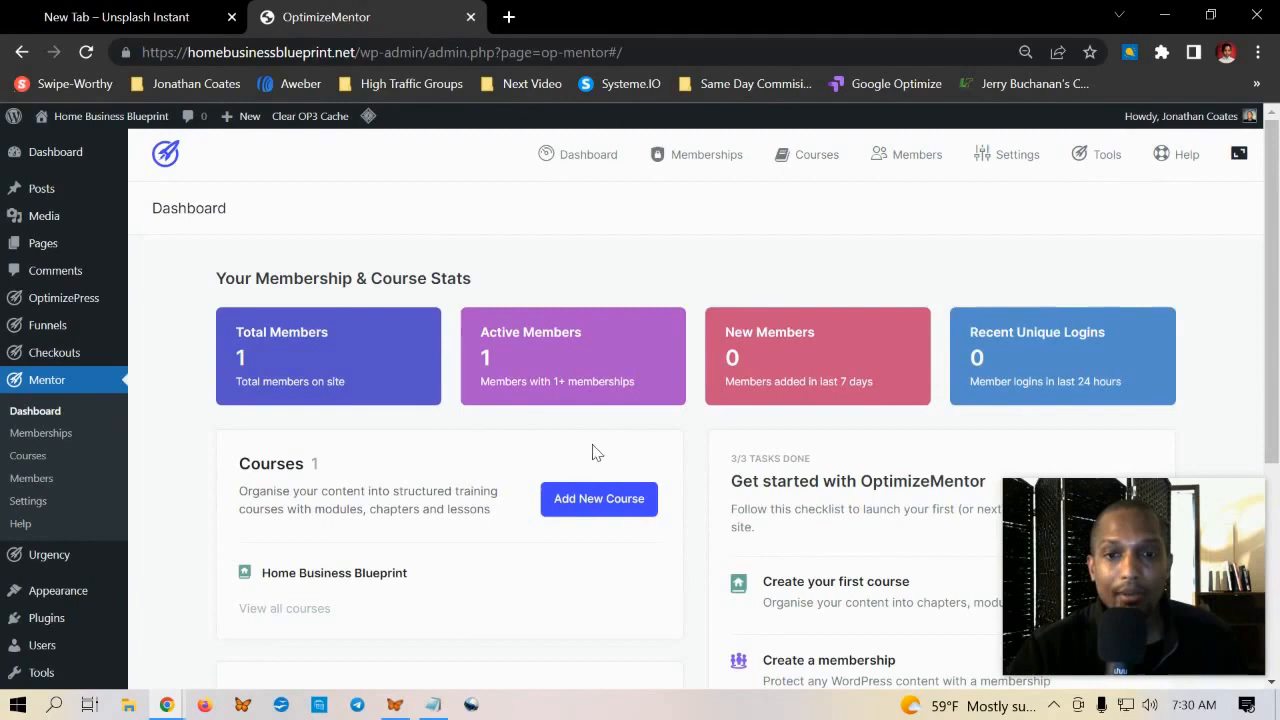
{"action": "scroll", "scroll_direction": "down", "scroll_amount": 3}
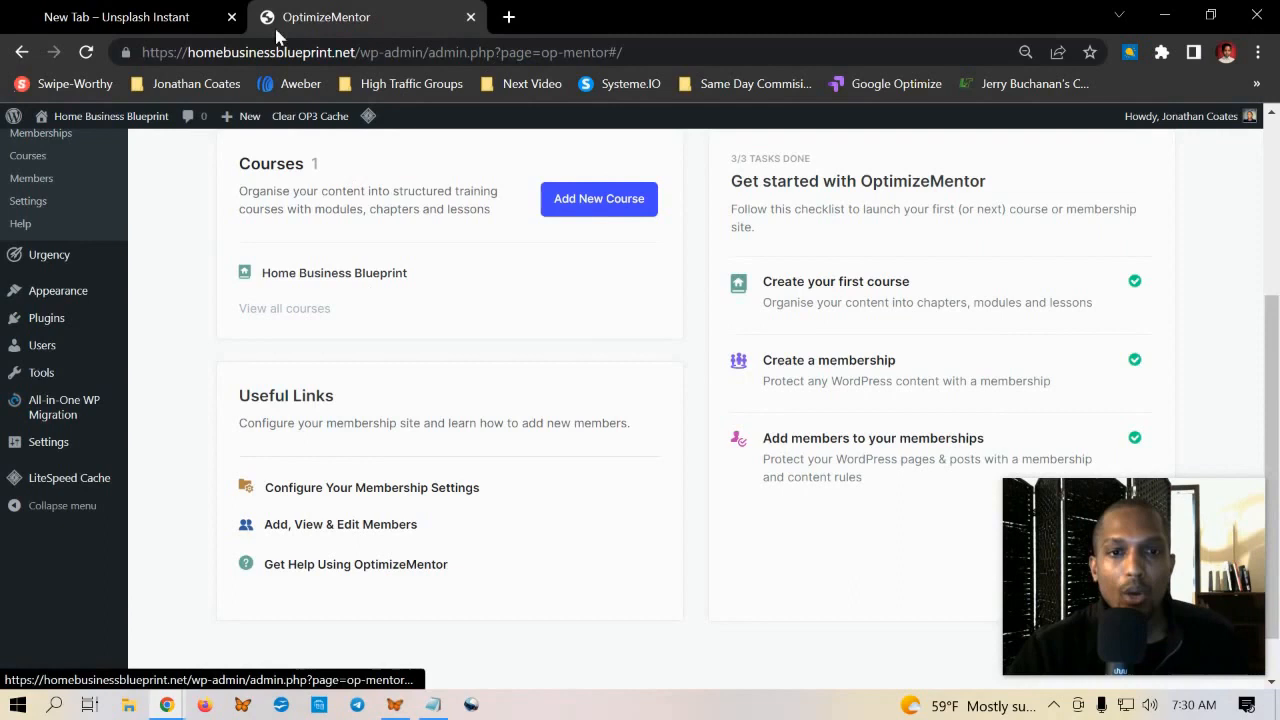
- Open the Home Business Blueprint course and scroll through its modules and lessons
{"action": "left_click", "coordinate": [334, 272]}
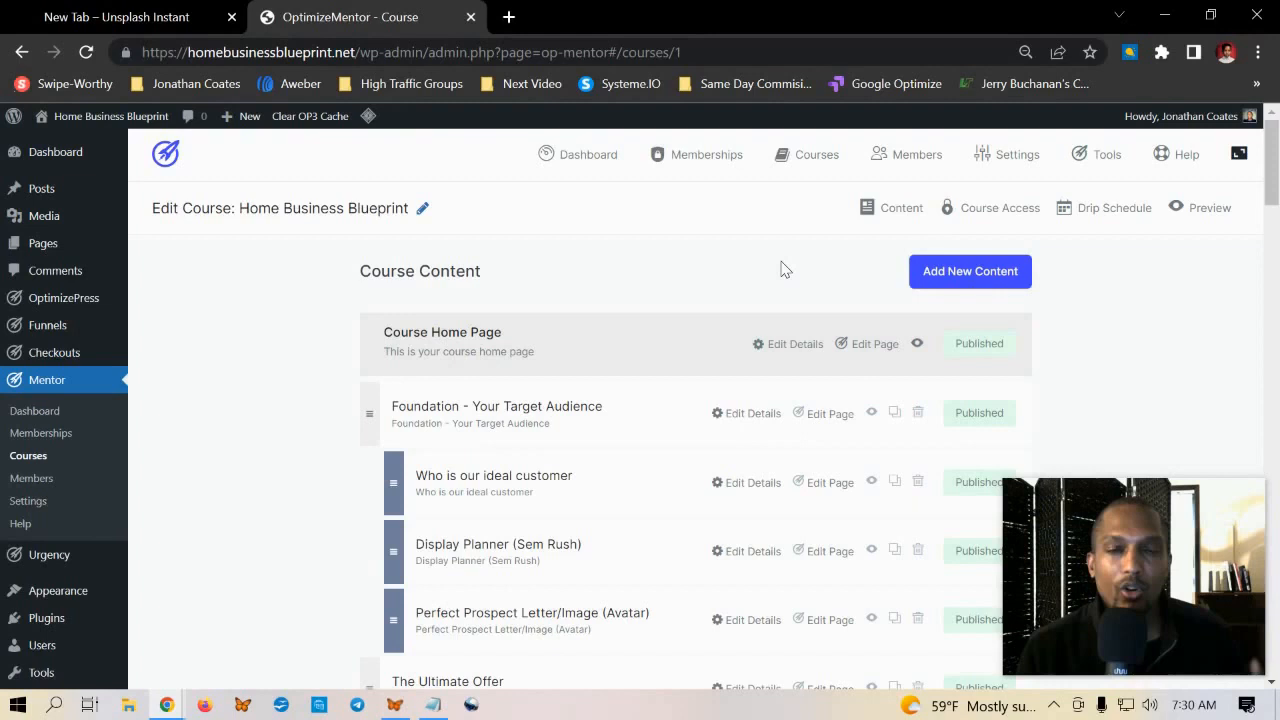
{"action": "scroll", "scroll_direction": "down", "scroll_amount": 3}
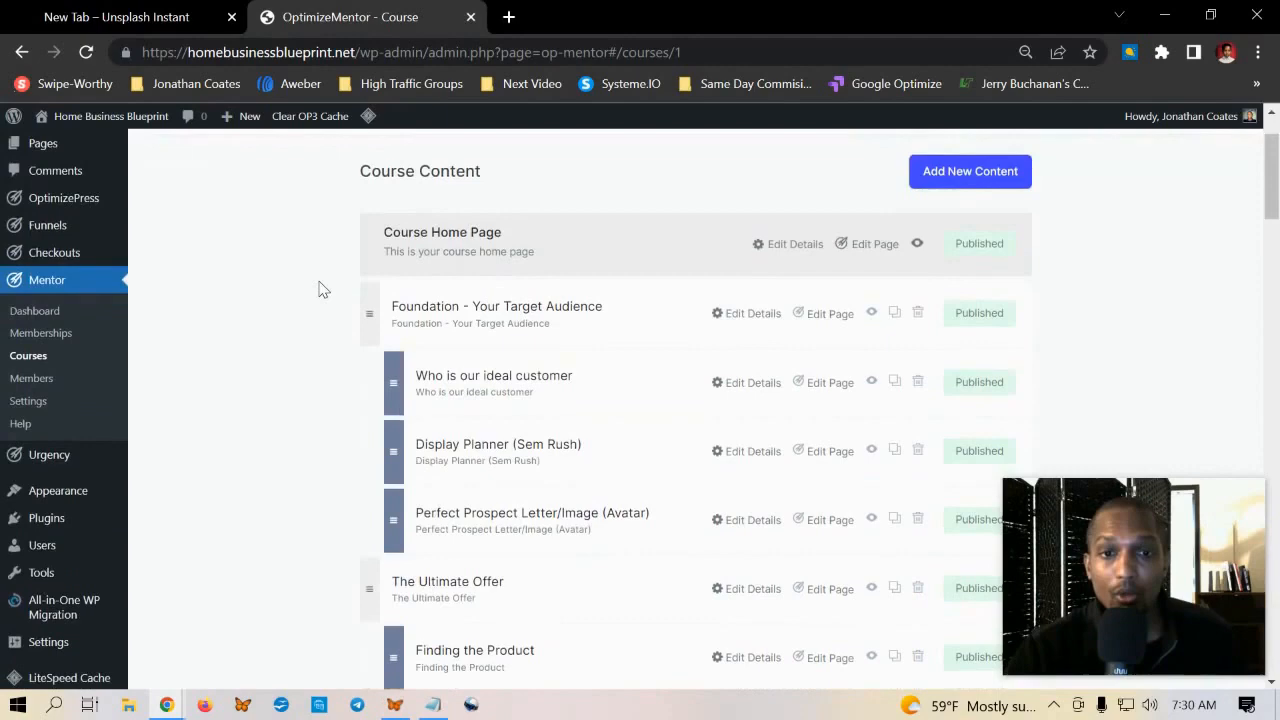
{"action": "scroll", "scroll_direction": "down", "scroll_amount": 3}
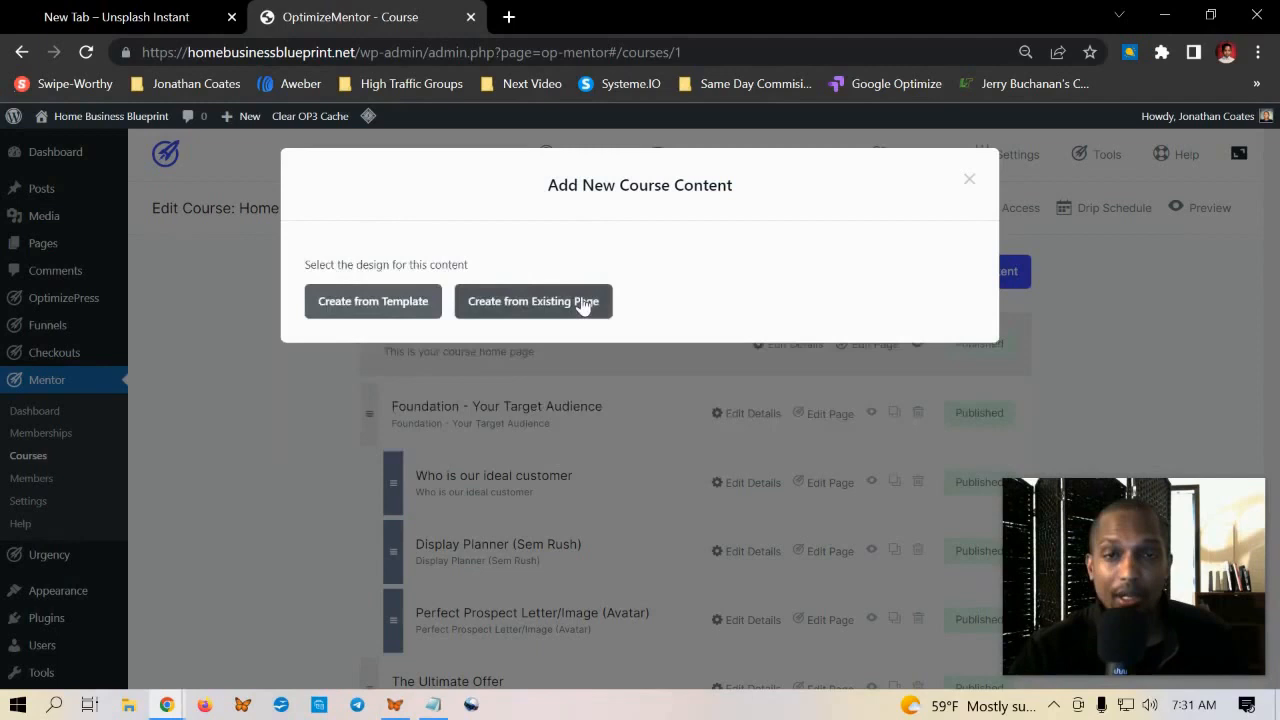
{"action": "mouse_move", "coordinate": [779, 290]}
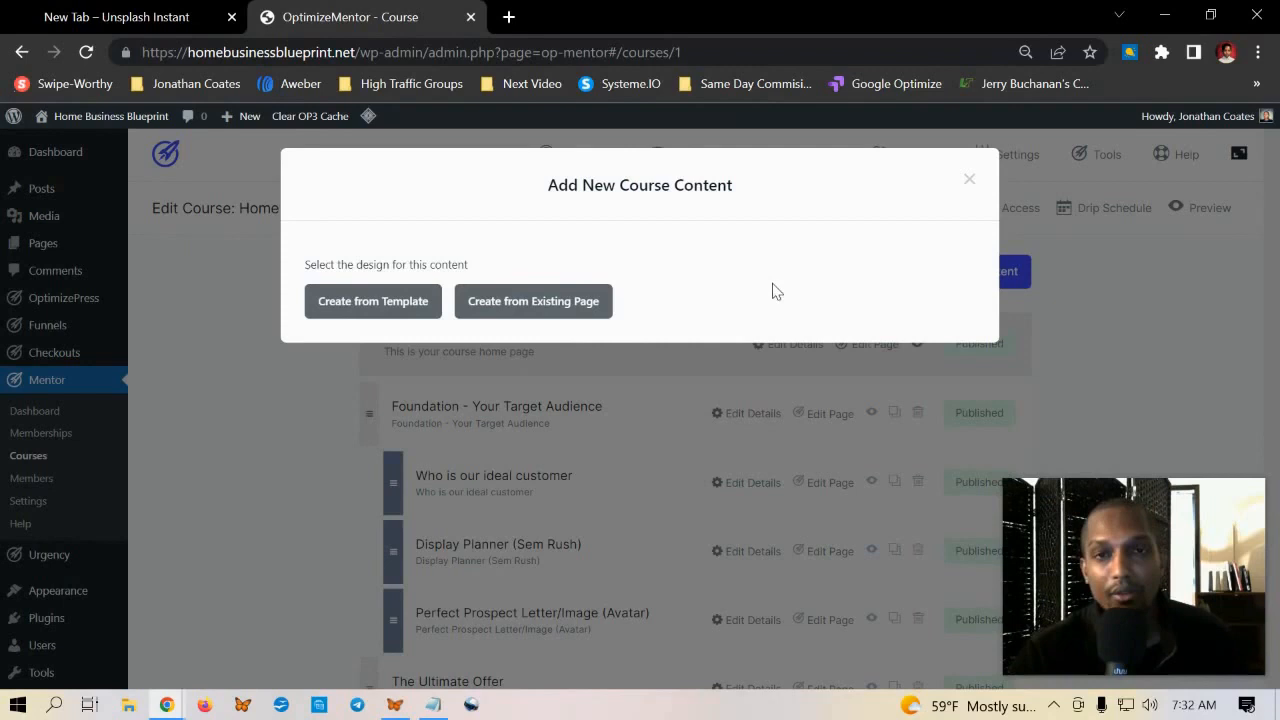
- Choose Create from Template to show module designs like YourAcademy and HelloTrainer
{"action": "left_click", "coordinate": [372, 301]}
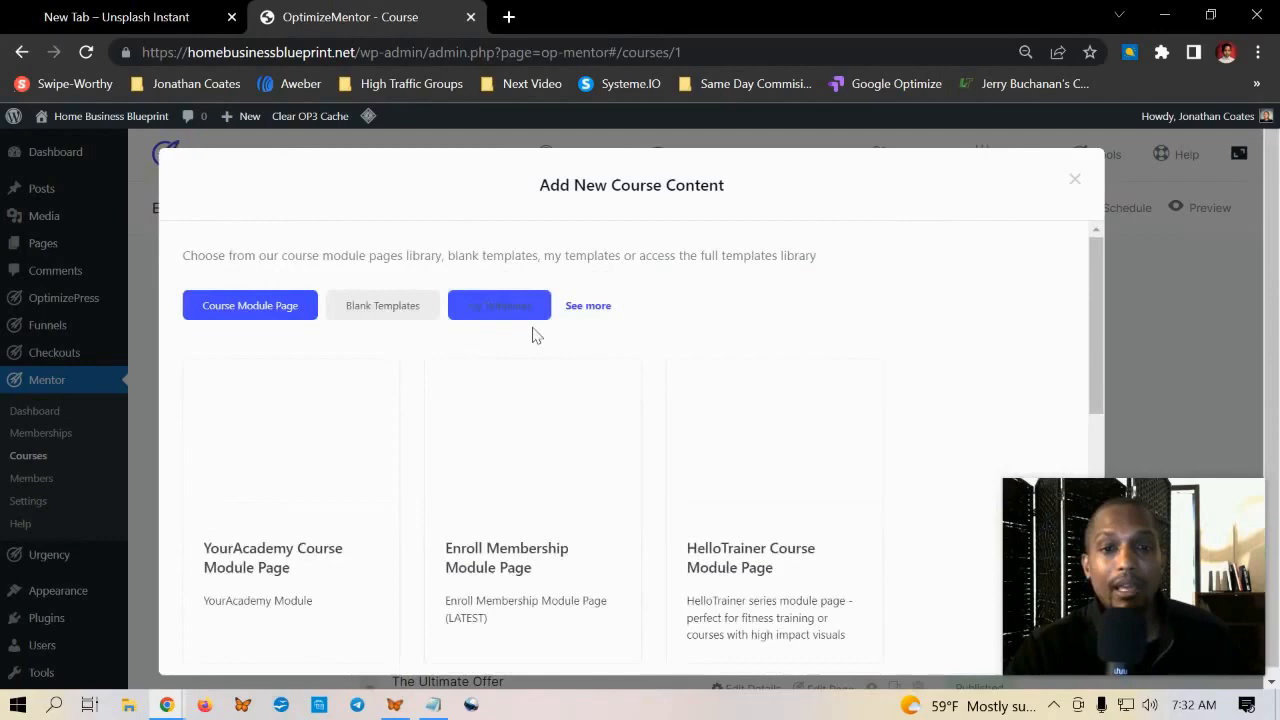
- Browse Blank Templates and My Templates, then close the Add New Course Content dialog
{"action": "left_click", "coordinate": [382, 305]}
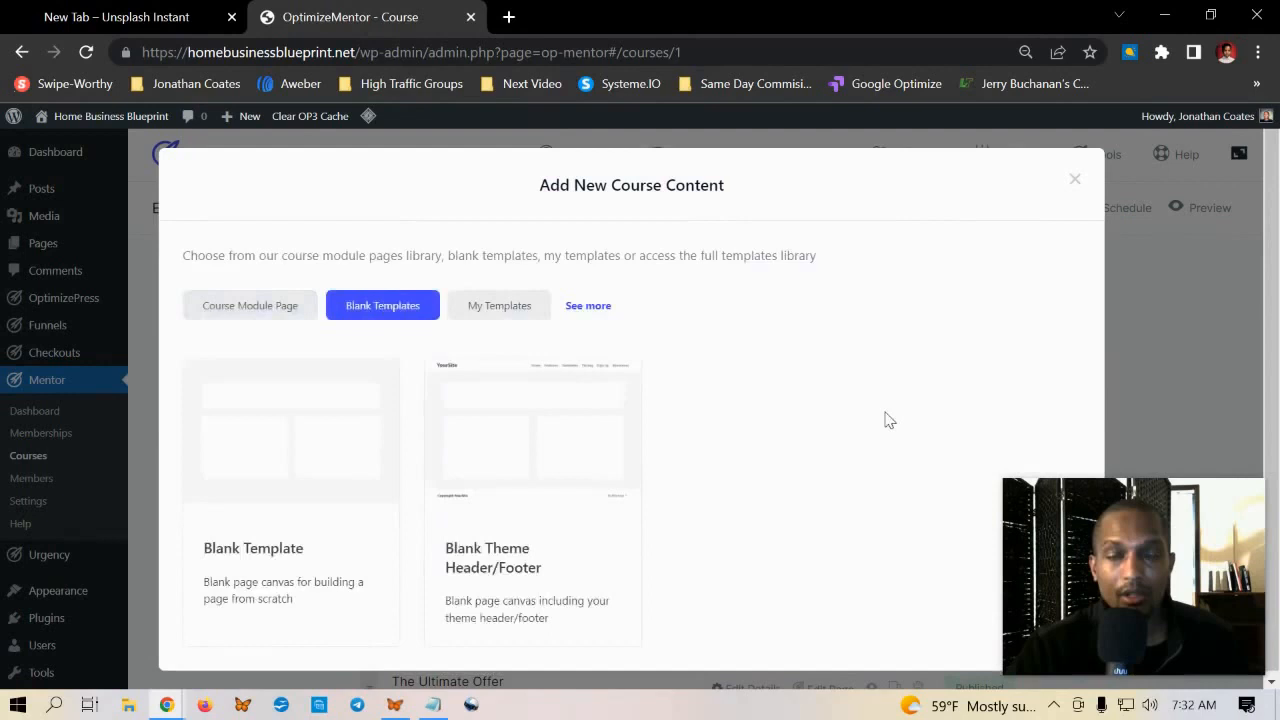
{"action": "left_click", "coordinate": [499, 305]}
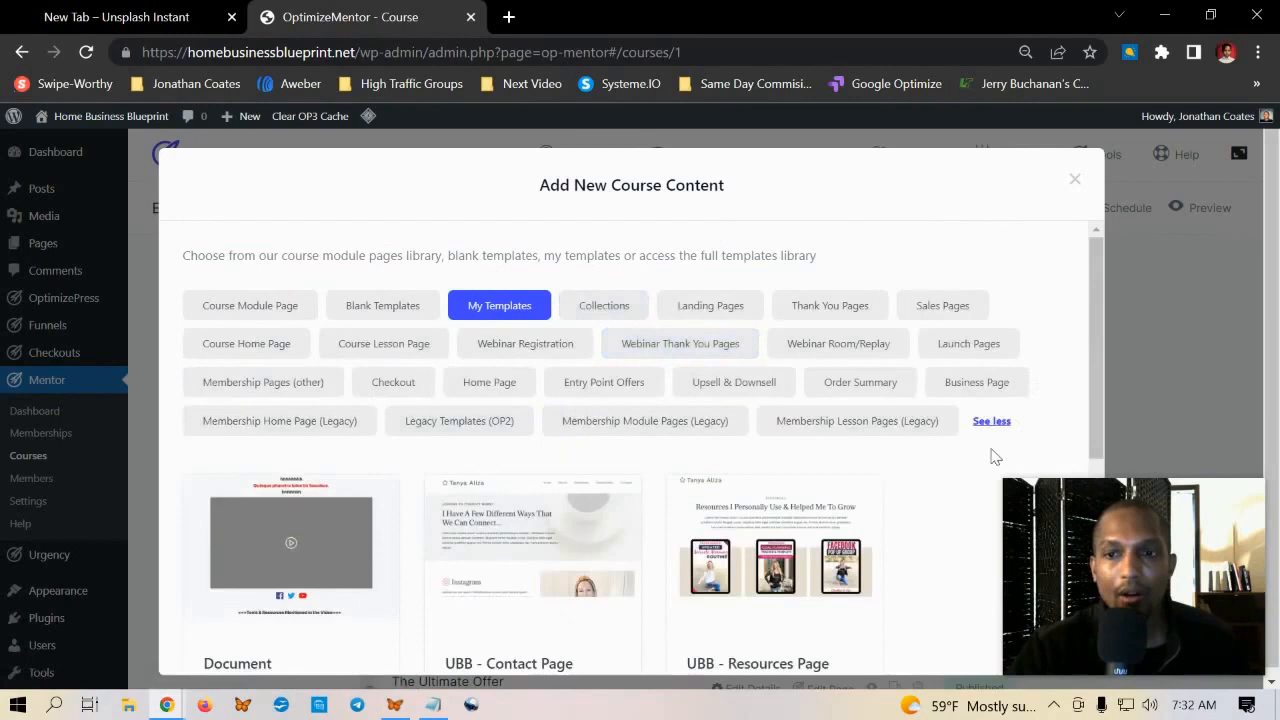
{"action": "mouse_move", "coordinate": [1156, 182]}
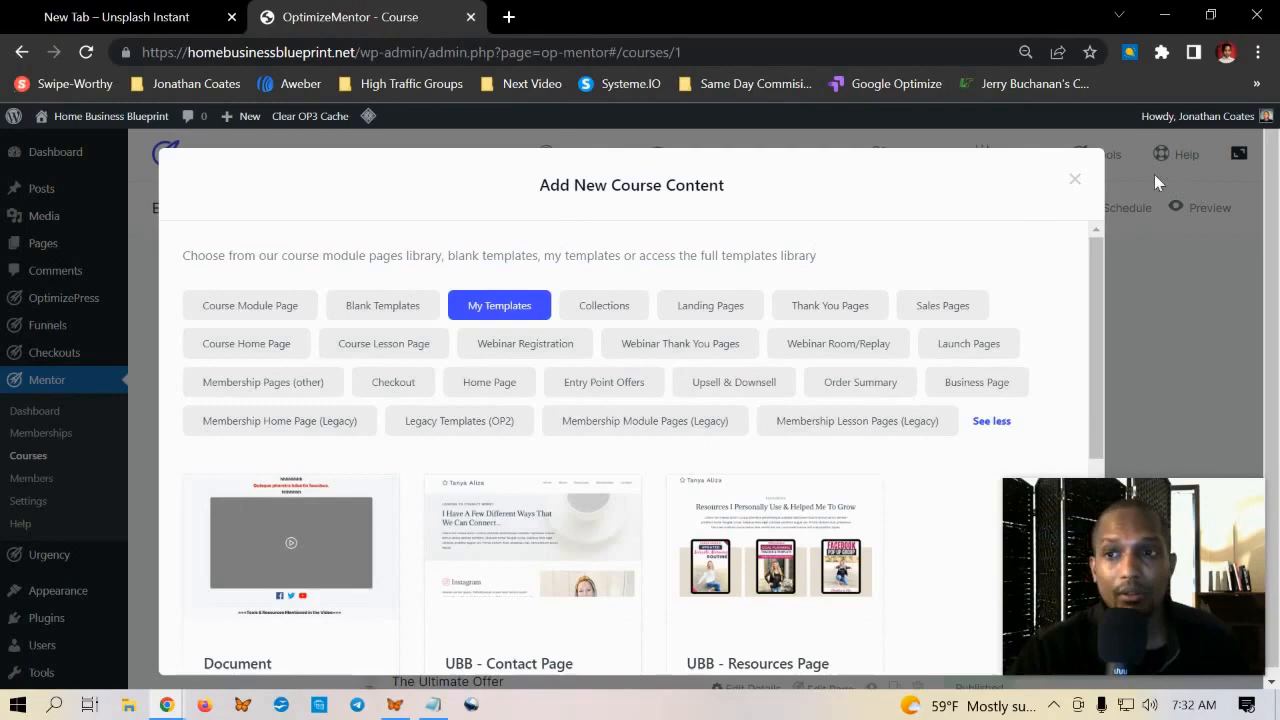
{"action": "left_click", "coordinate": [1075, 178]}
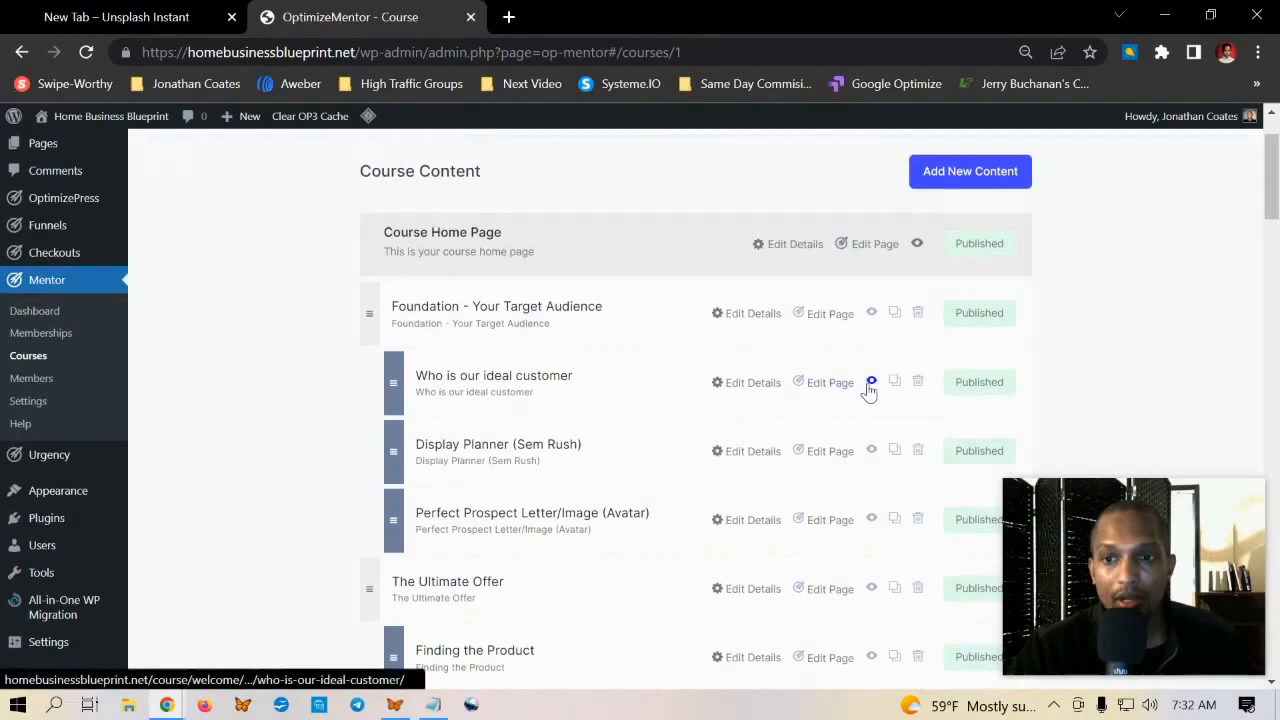
- Preview the 'Who is our ideal customer' lesson and the Foundation module live
{"action": "left_click", "coordinate": [871, 382]}
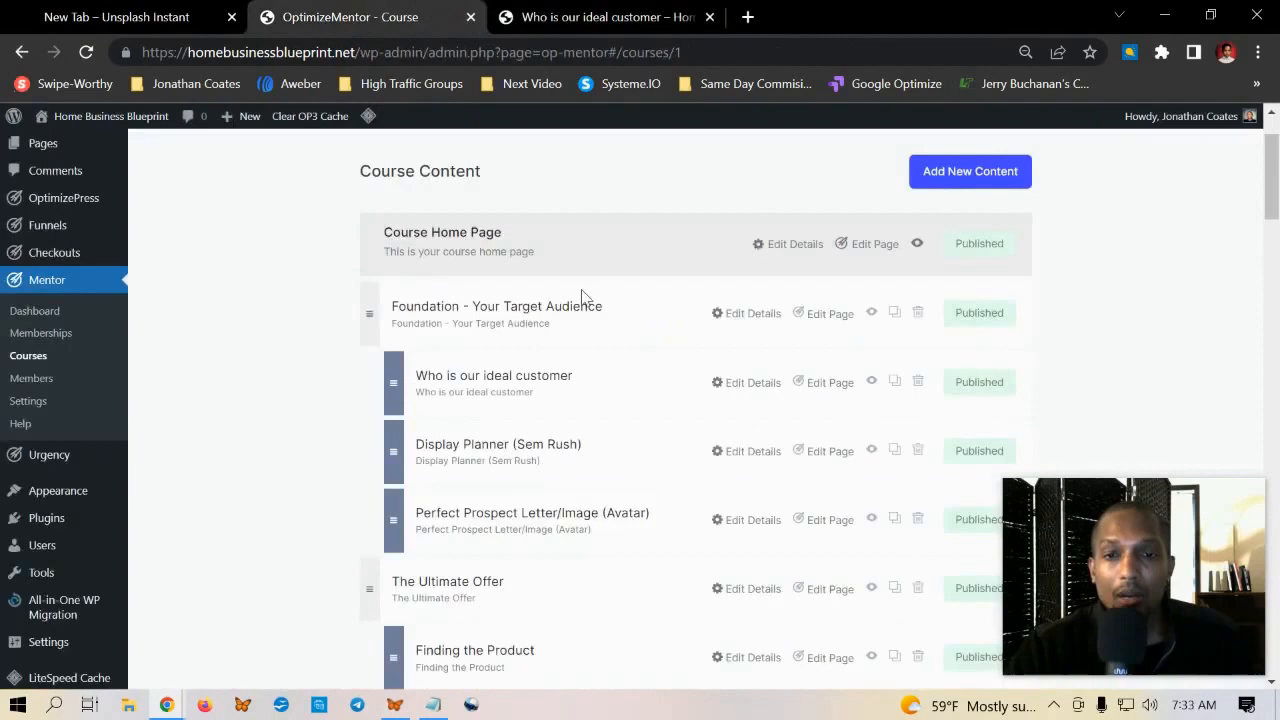
{"action": "left_click", "coordinate": [871, 311]}
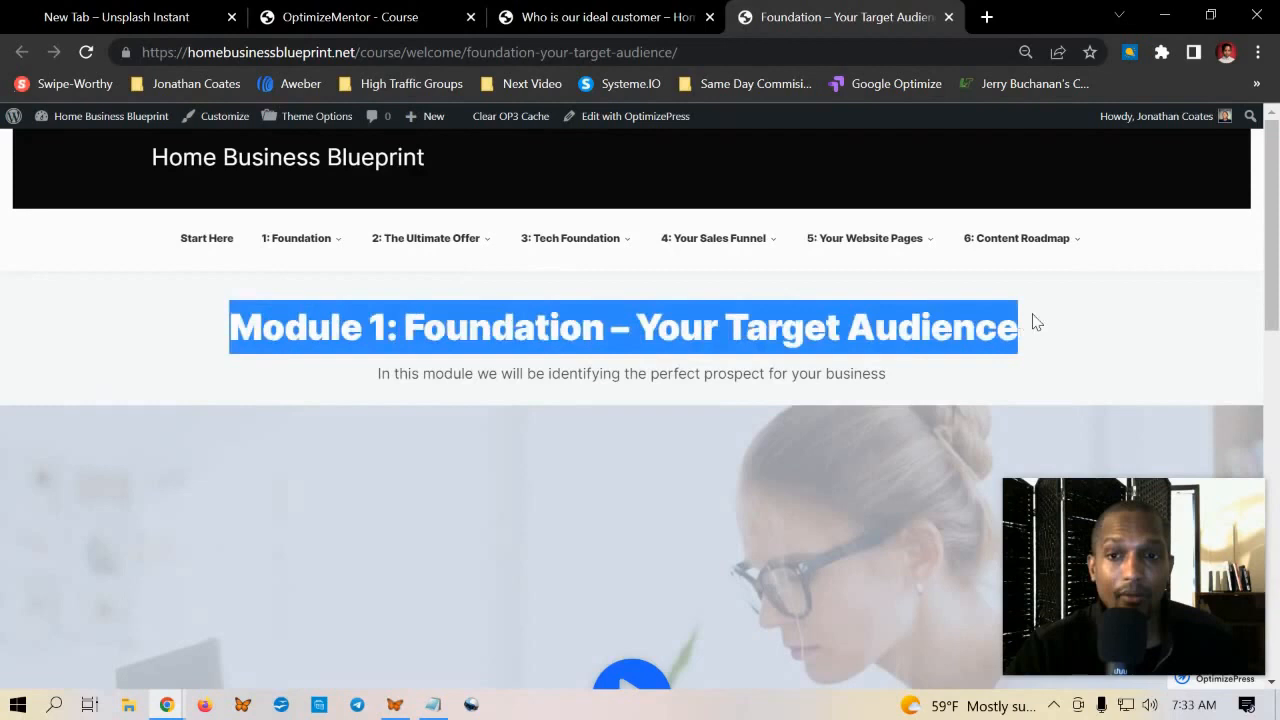
- Scroll the Foundation module page to view its video and lesson listing
{"action": "scroll", "scroll_direction": "down", "scroll_amount": 3}
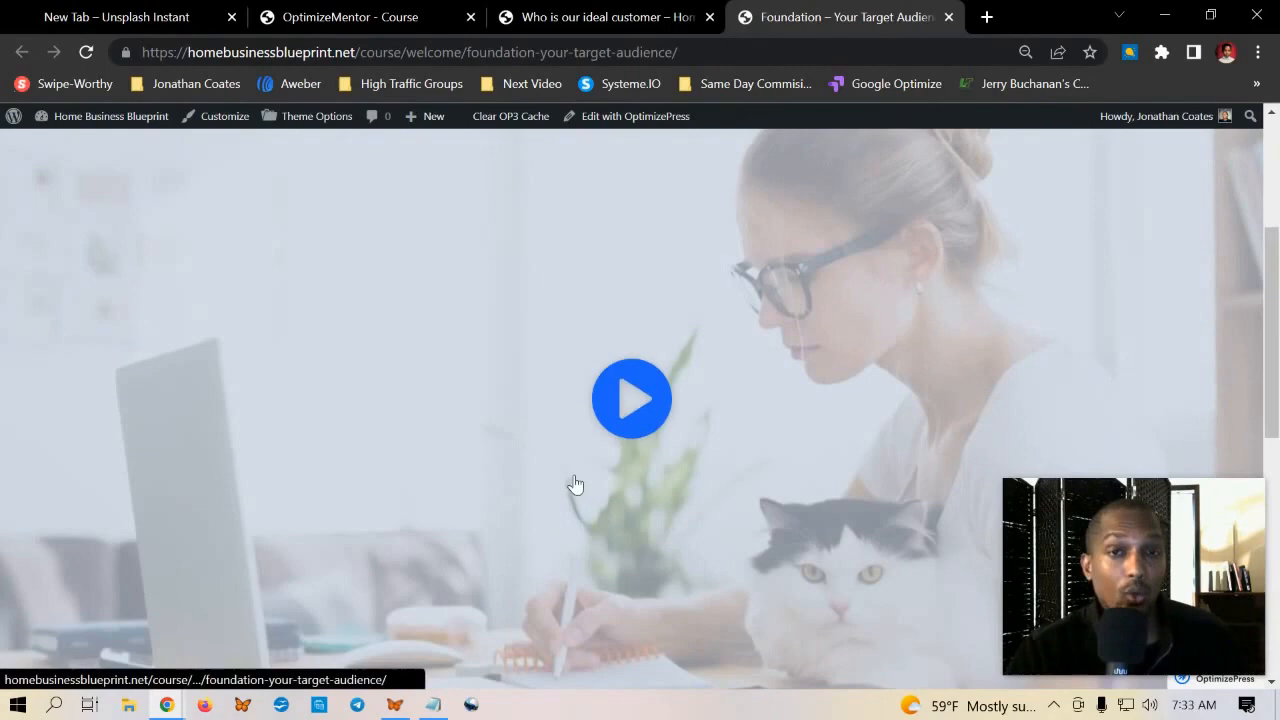
{"action": "scroll", "scroll_direction": "down", "scroll_amount": 3}
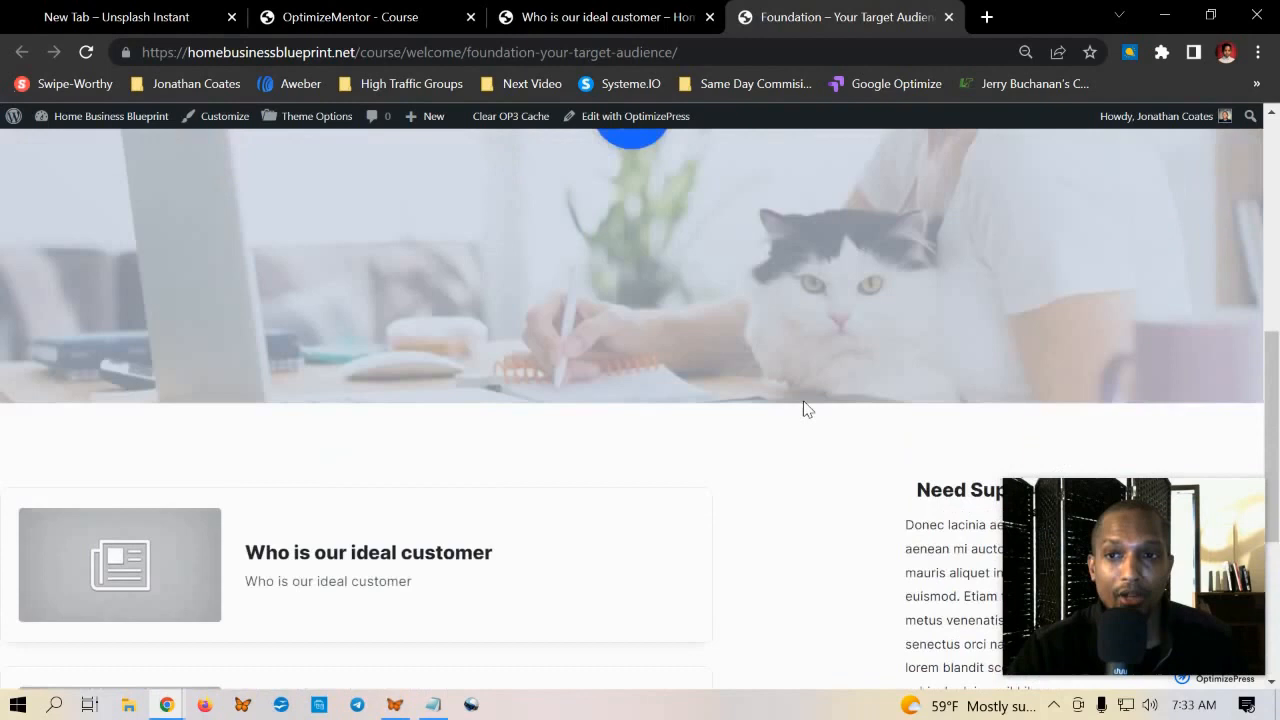
{"action": "scroll", "scroll_direction": "up", "scroll_amount": 3}
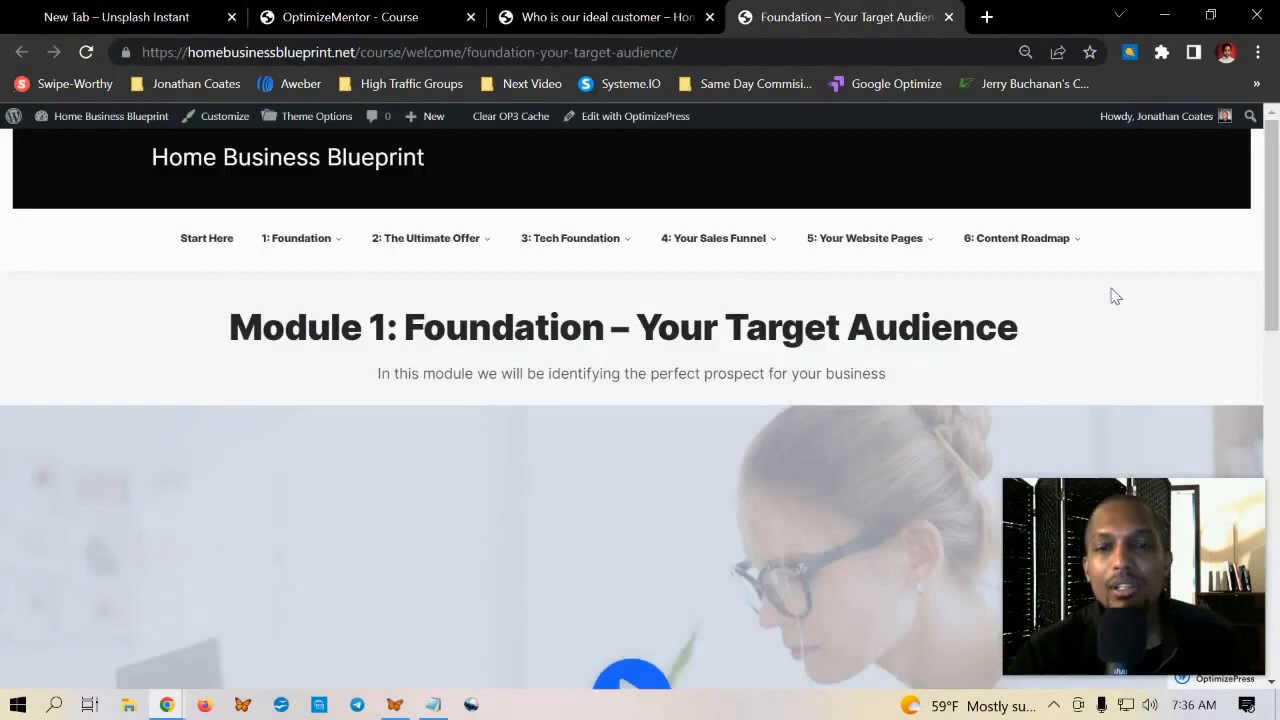
{"action": "mouse_move", "coordinate": [757, 455]}
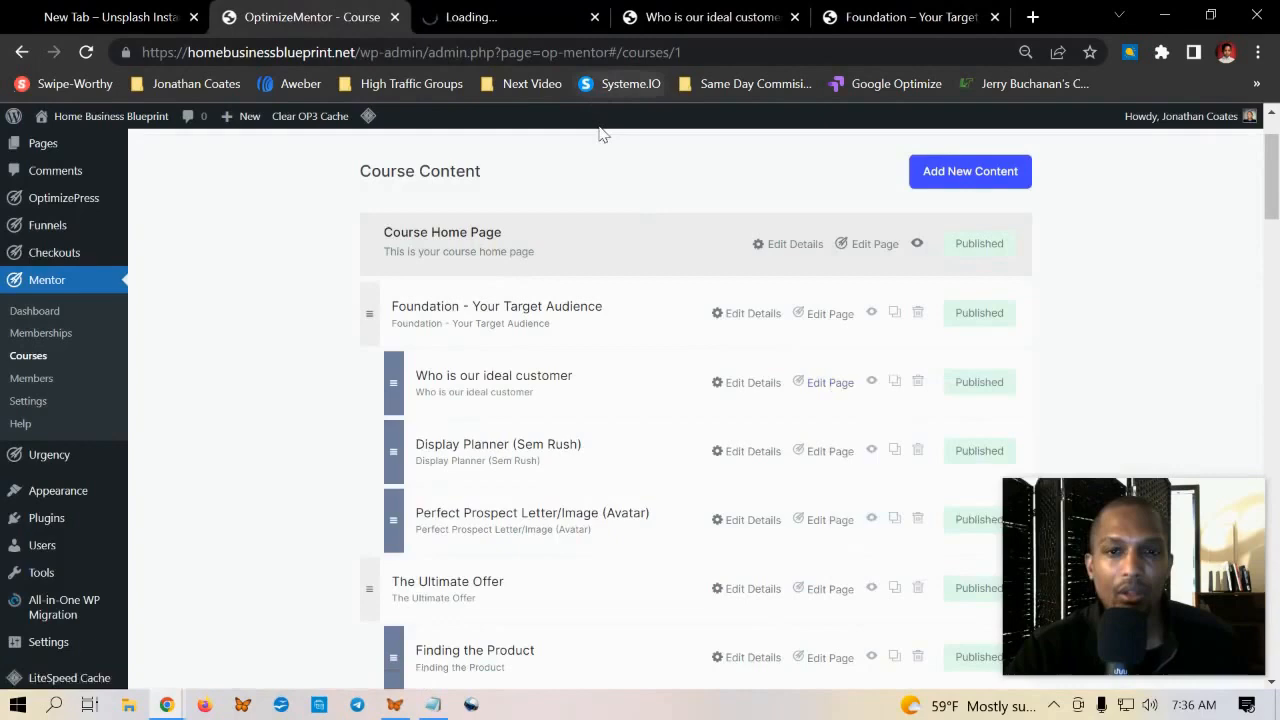
- Inspect the lesson's video and 'Resources Mentioned in Video' headline in the builder
{"action": "left_click", "coordinate": [830, 382]}
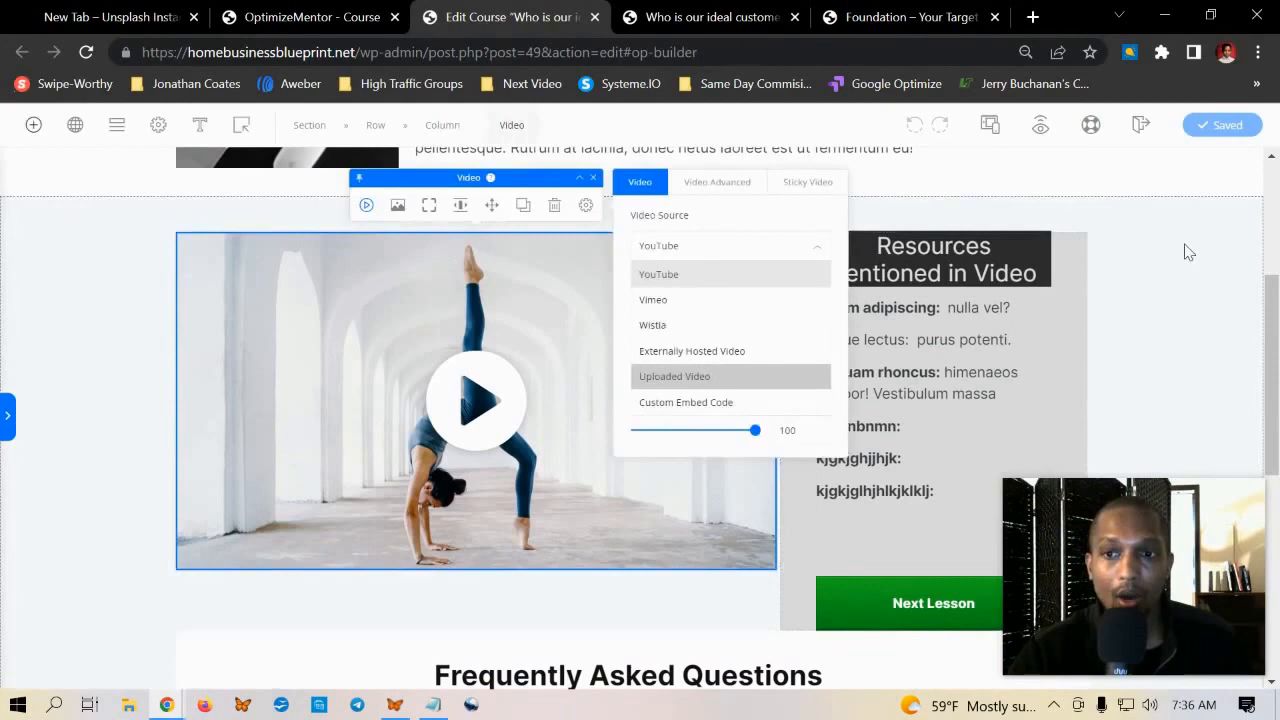
{"action": "left_click", "coordinate": [931, 258]}
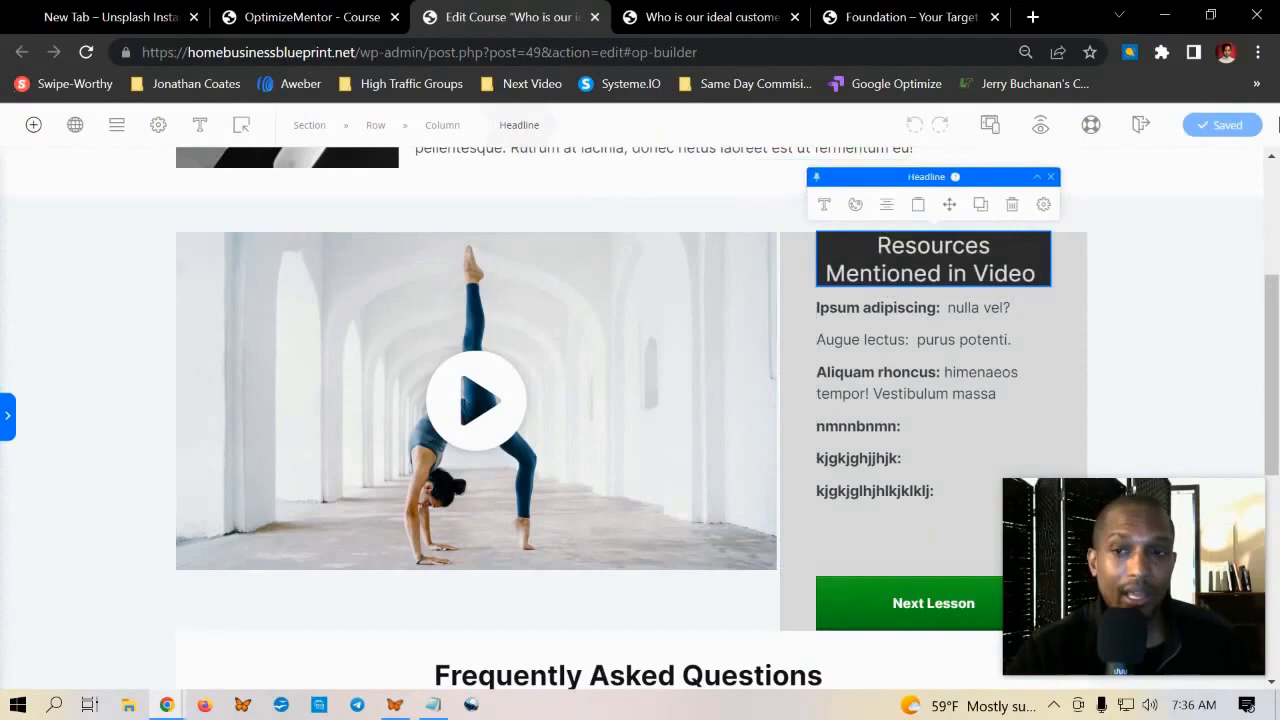
{"action": "scroll", "scroll_direction": "down", "scroll_amount": 3}
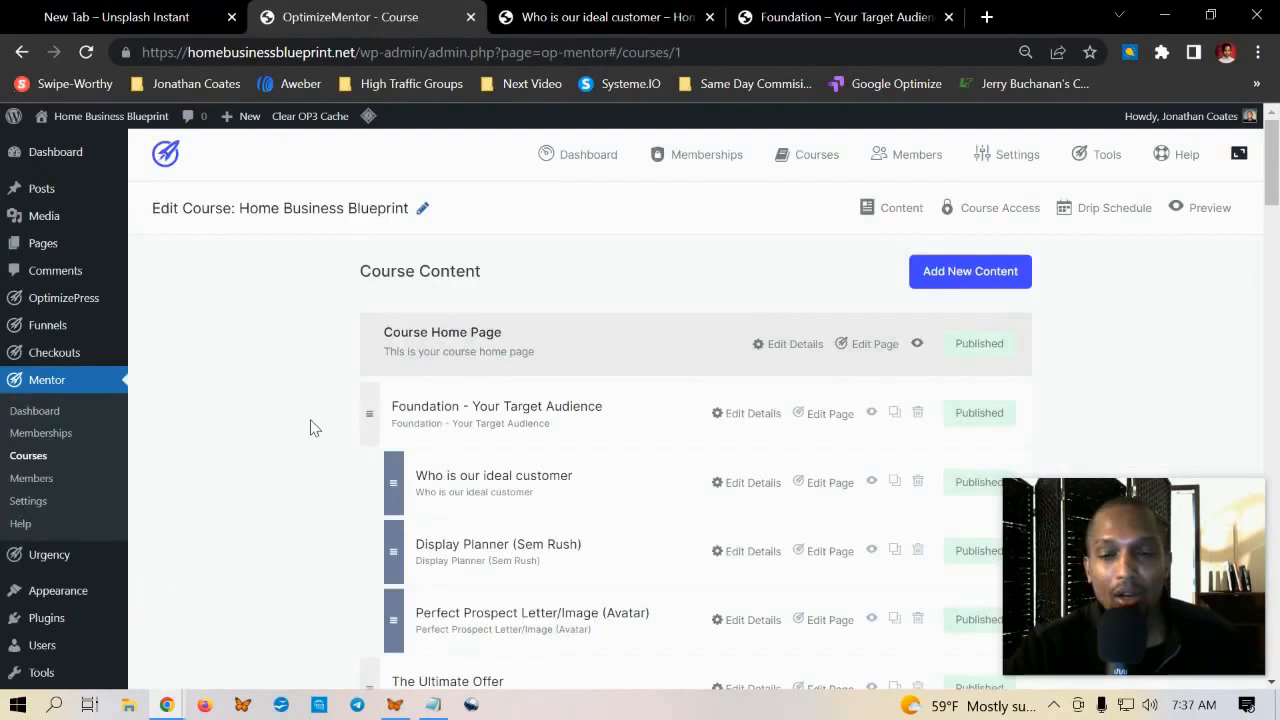
{"action": "scroll", "scroll_direction": "down", "scroll_amount": 3}
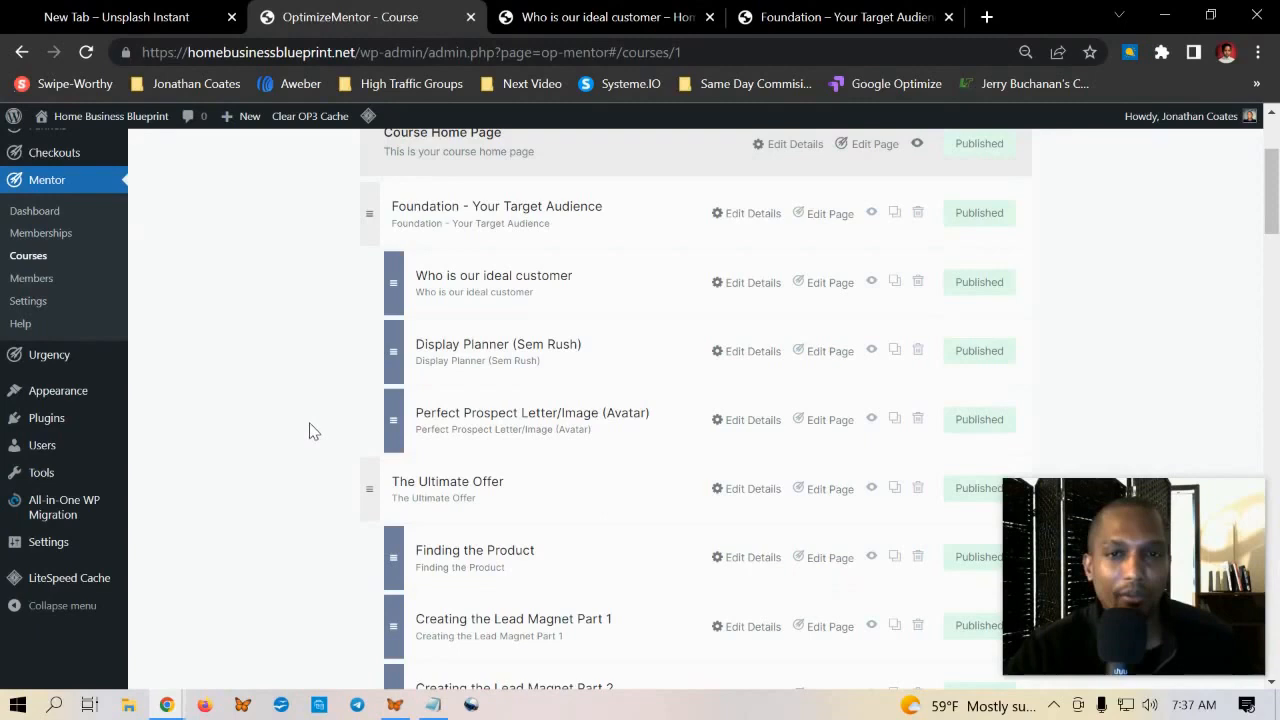
{"action": "scroll", "scroll_direction": "down", "scroll_amount": 3}
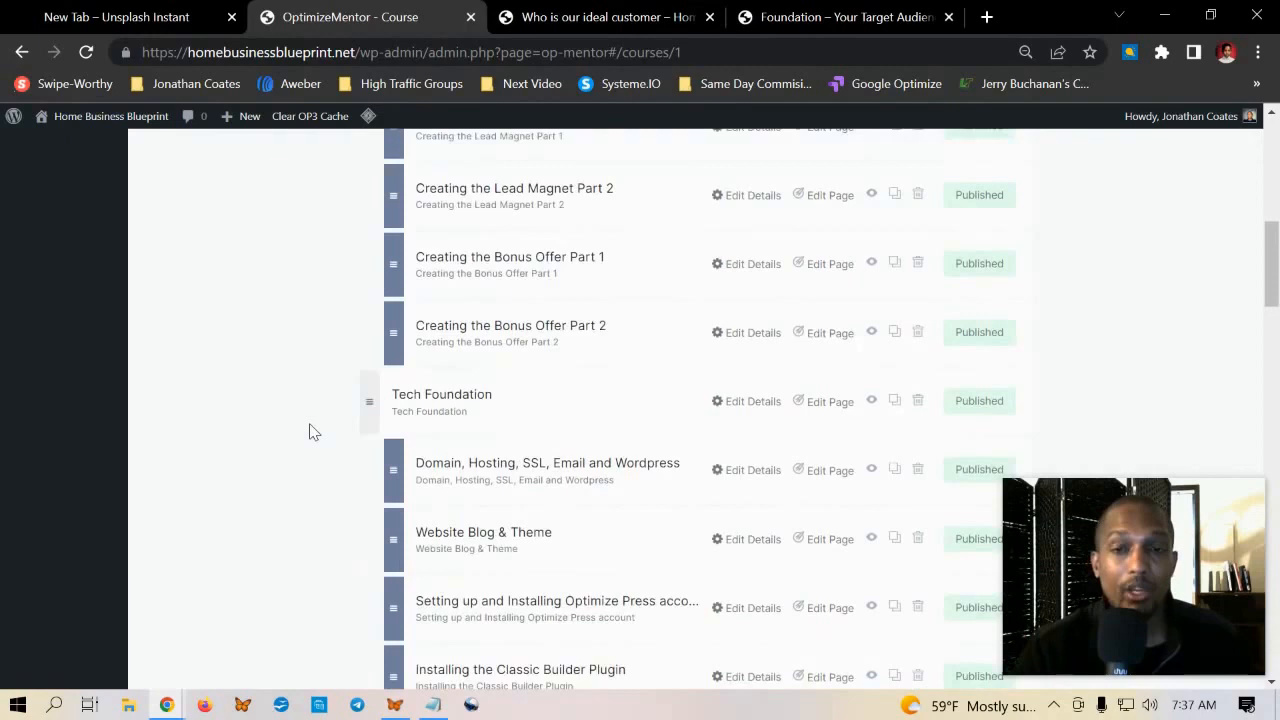